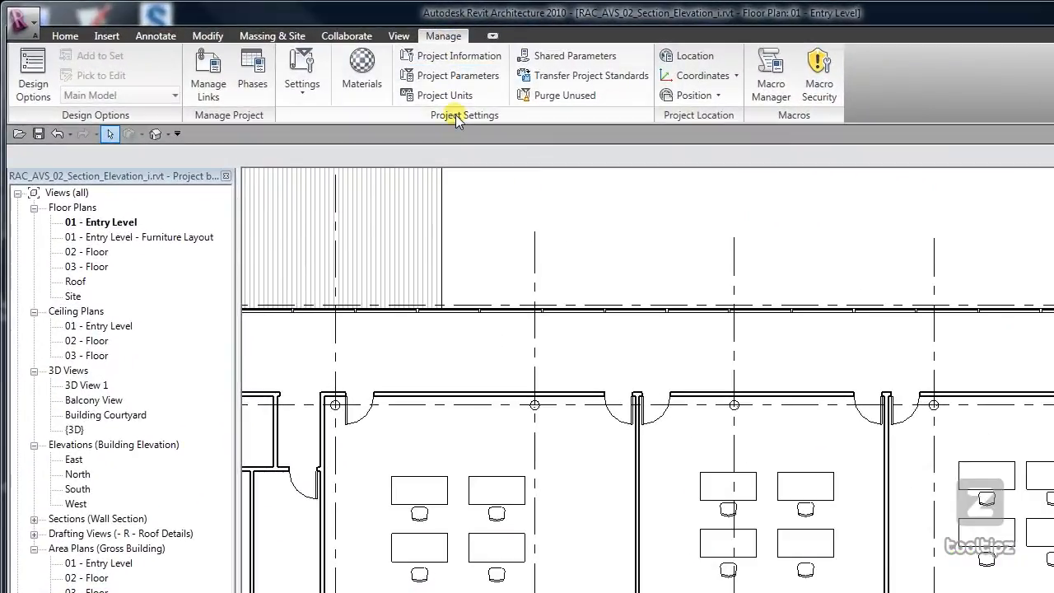
mouse_move(556, 94)
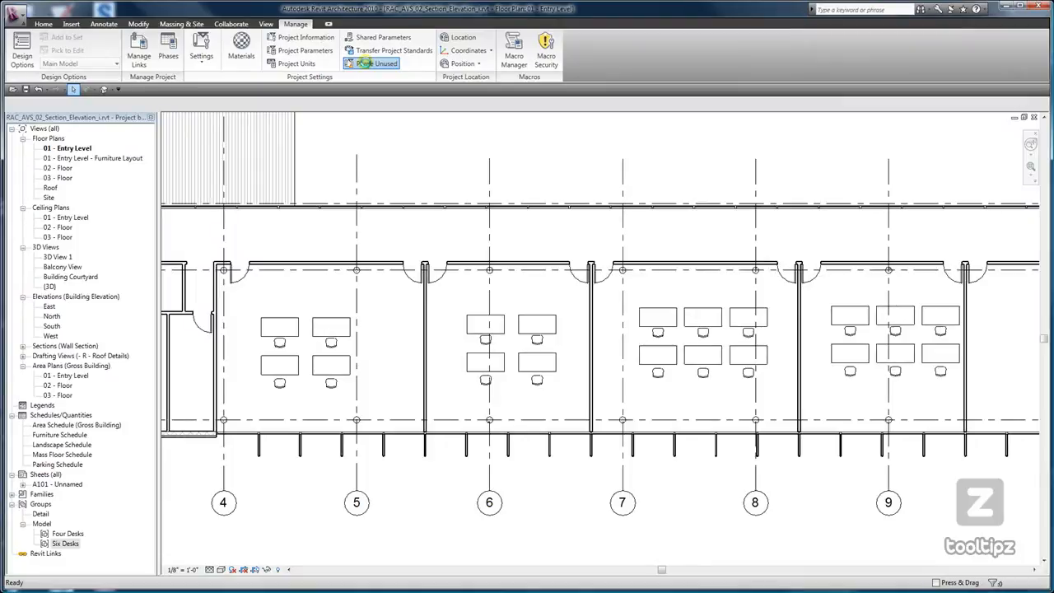
Bring up the Purge Unused list of 268 unused project items from the Manage ribbon.
click(375, 62)
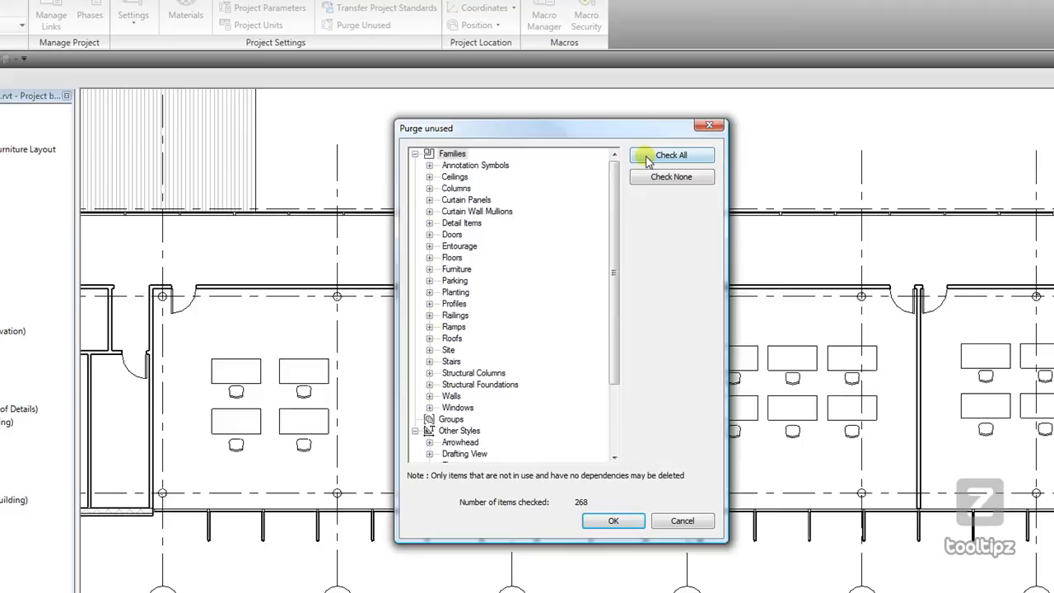
mouse_move(669, 179)
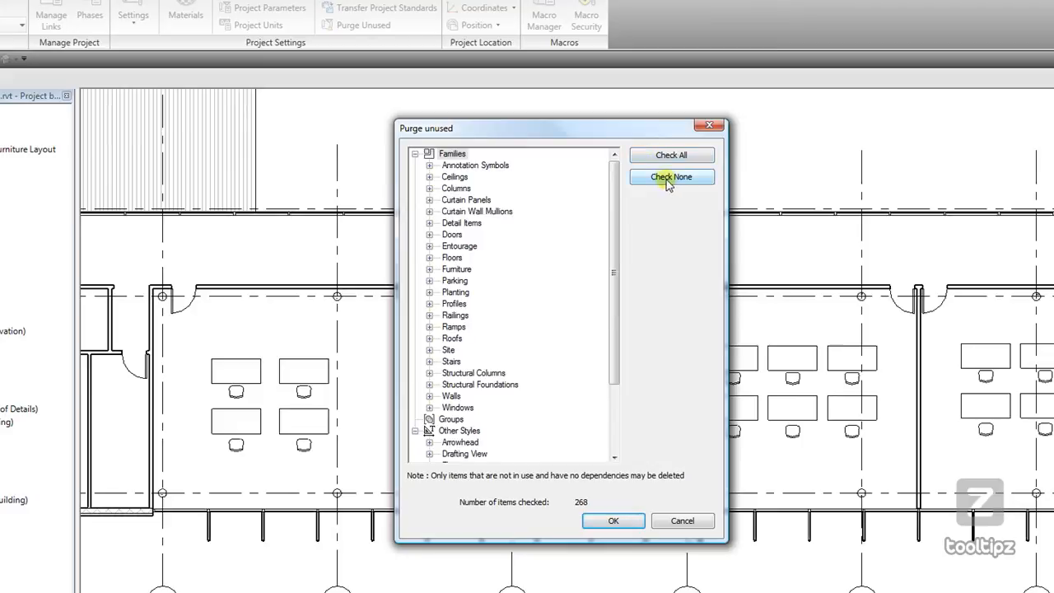
Clear all purge marks with Check None so only 2 items remain checked.
click(672, 176)
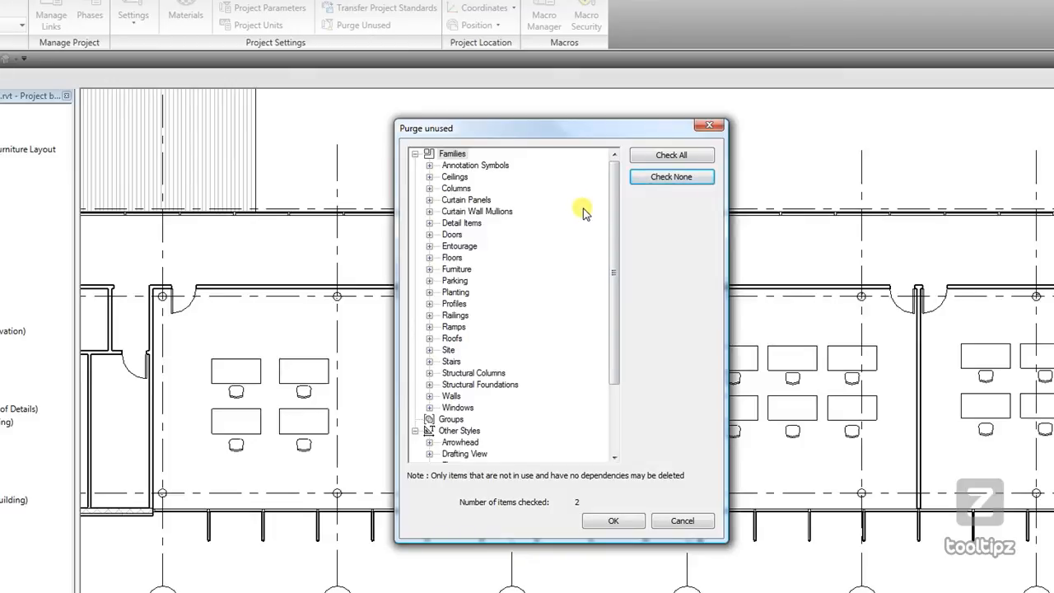
mouse_move(576, 213)
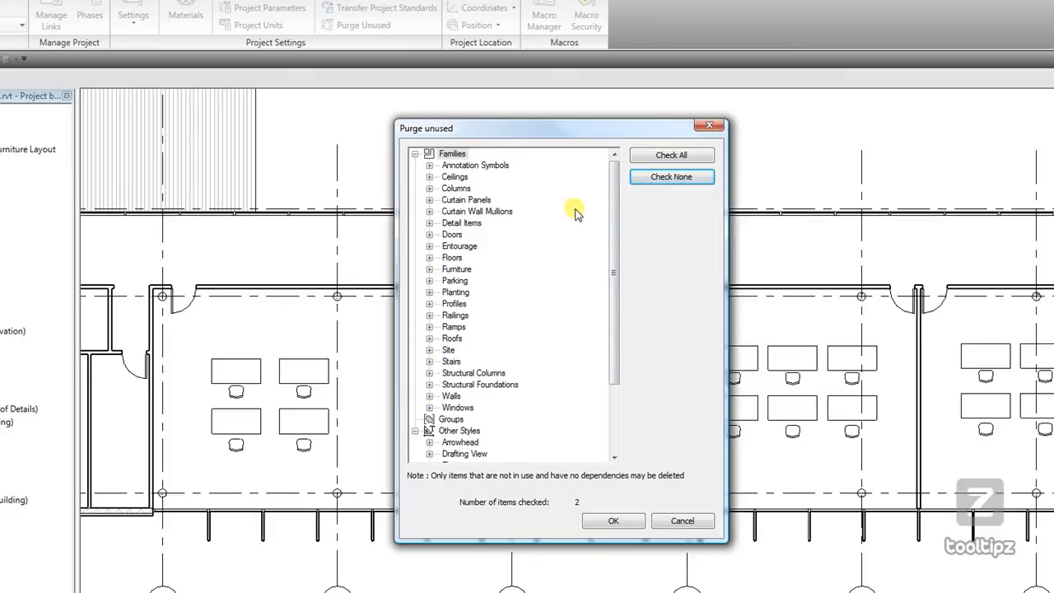
mouse_move(415, 156)
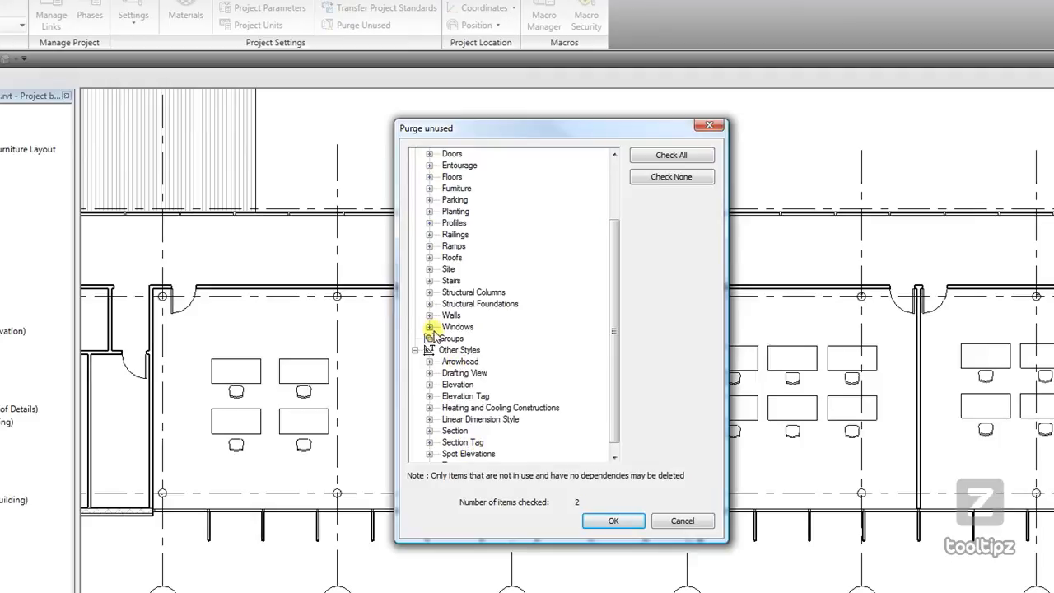
Expand Windows > Fixed and check the eight fixed window sizes, 16" x 24" through 36" x 72".
click(428, 326)
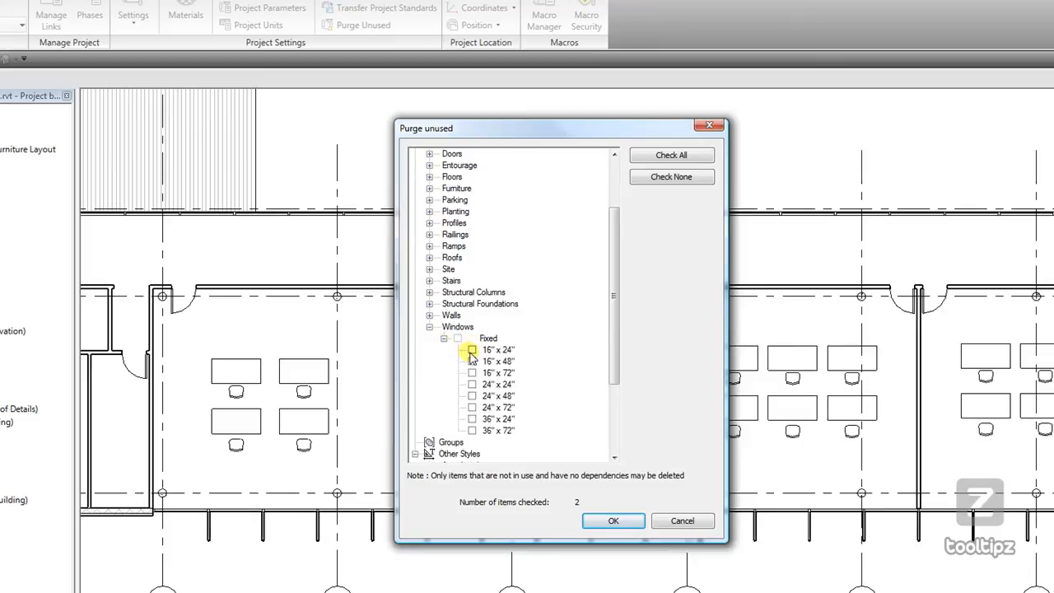
click(471, 349)
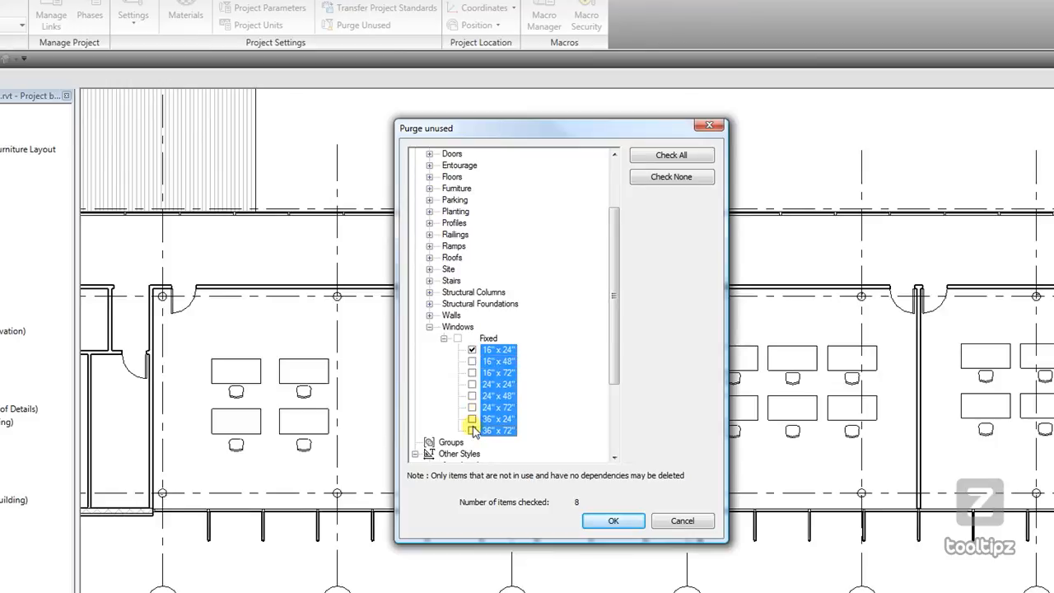
click(471, 430)
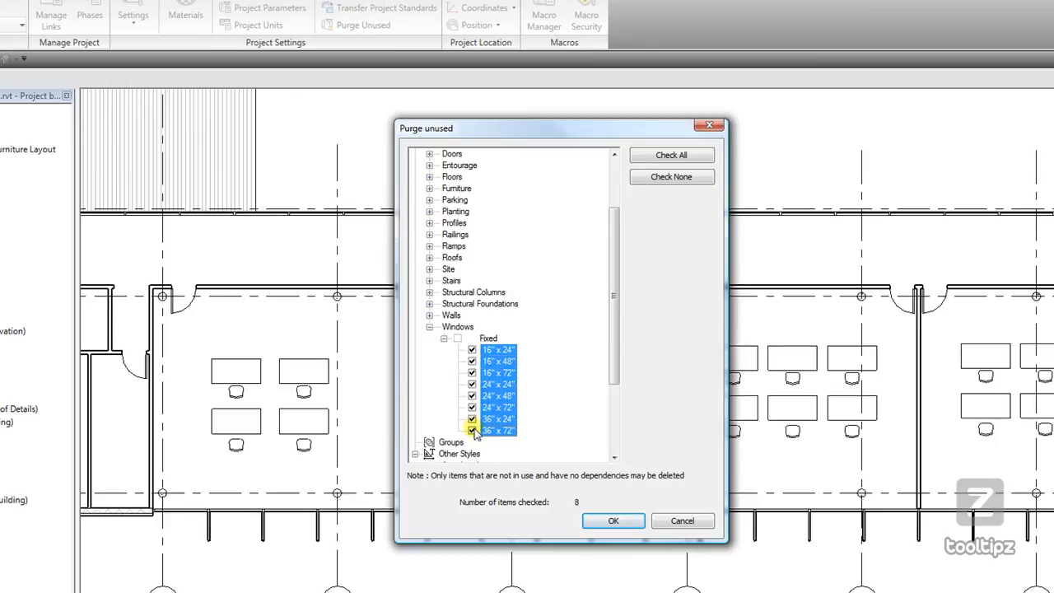
mouse_move(430, 204)
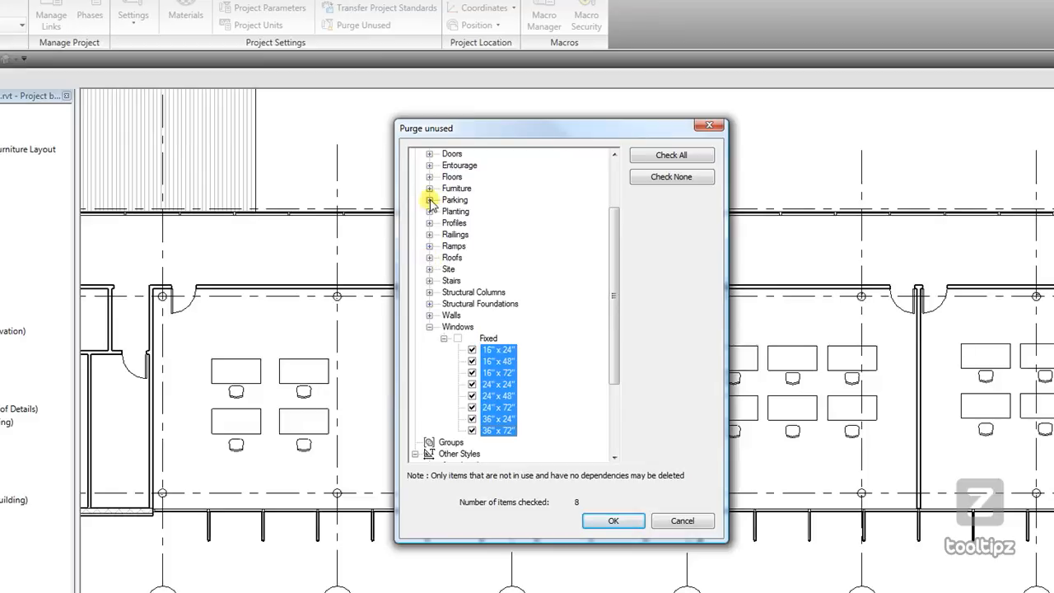
mouse_move(428, 250)
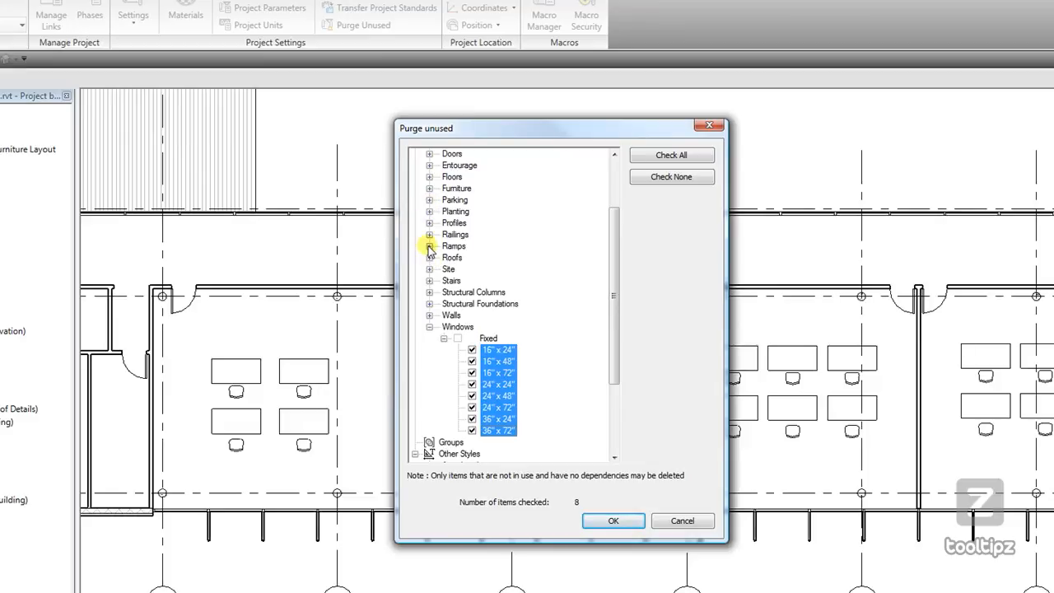
mouse_move(612, 514)
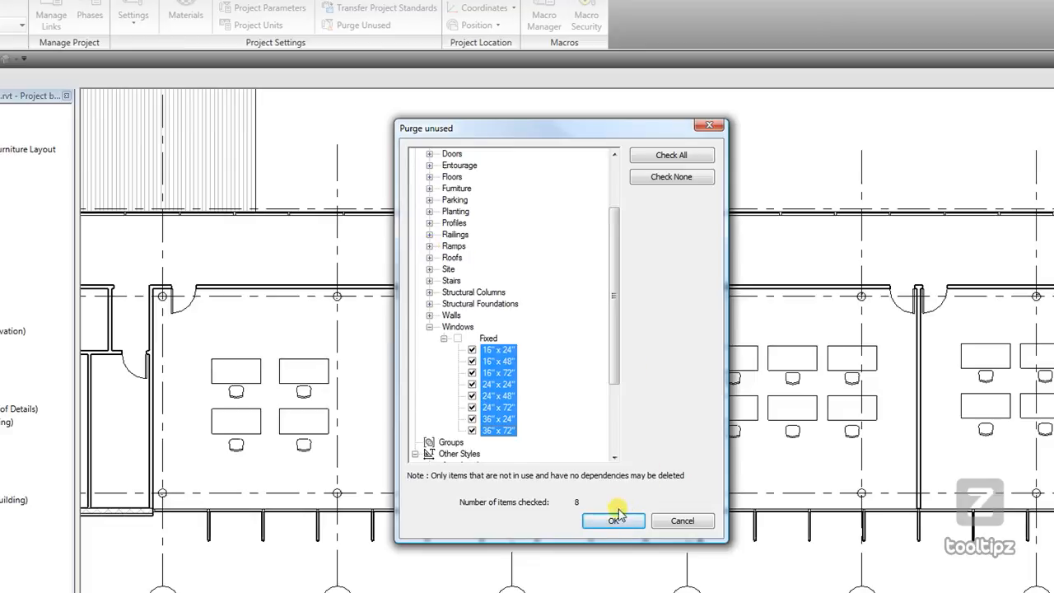